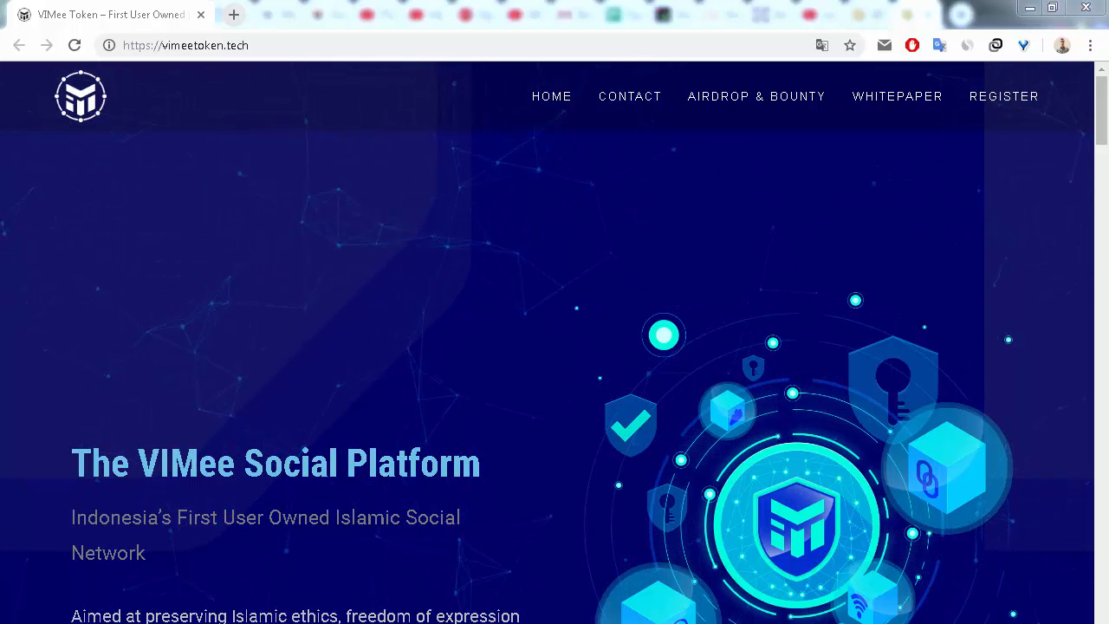
scroll("down", 3)
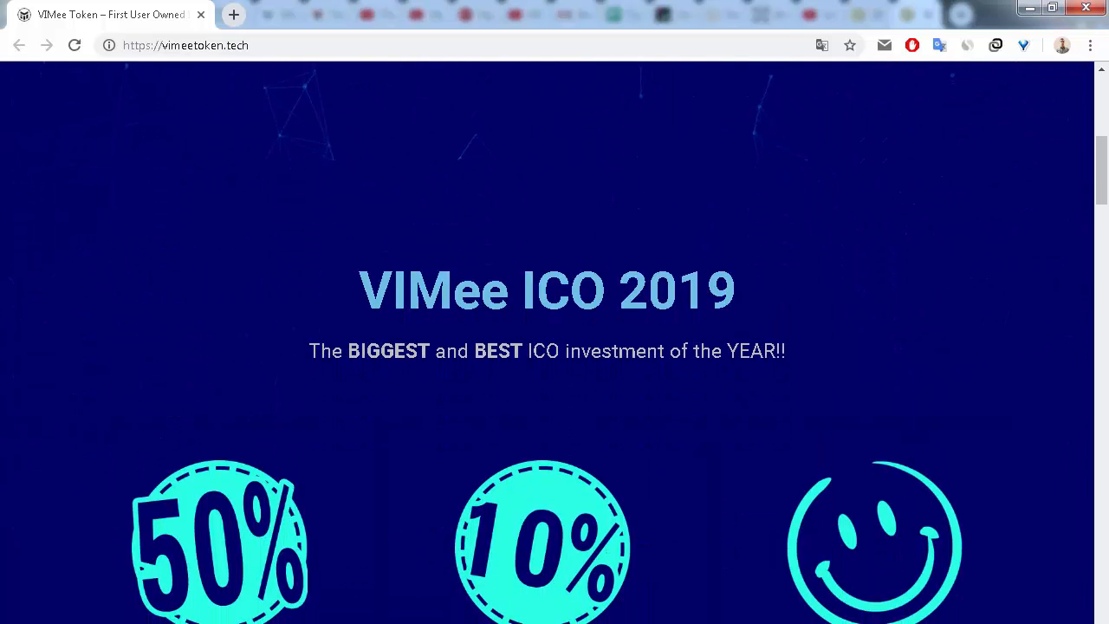
scroll("down", 3)
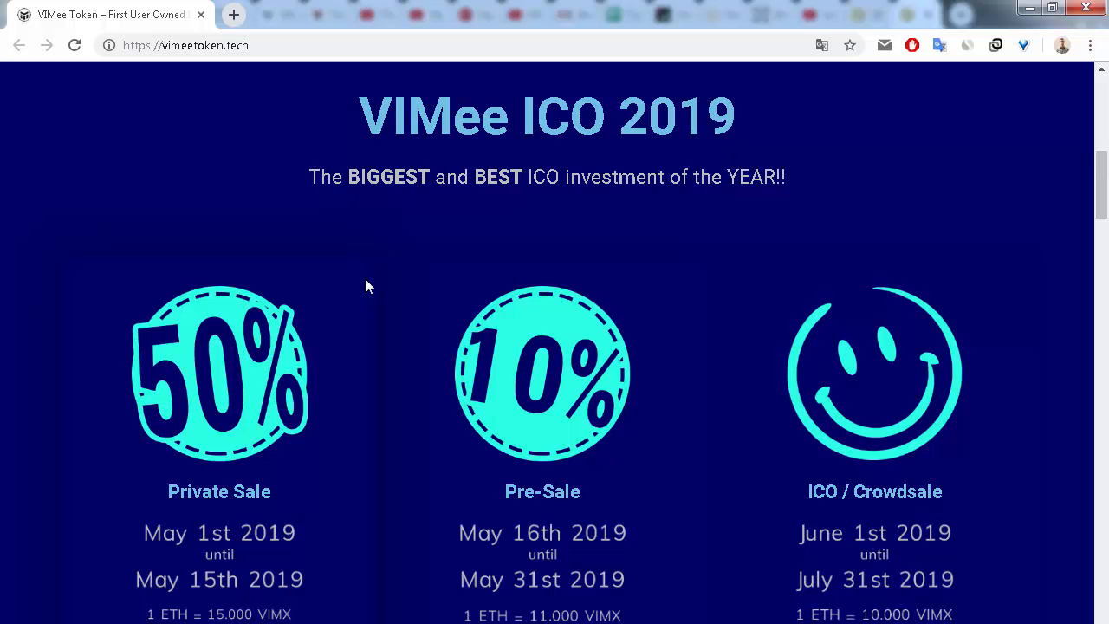
scroll("down", 3)
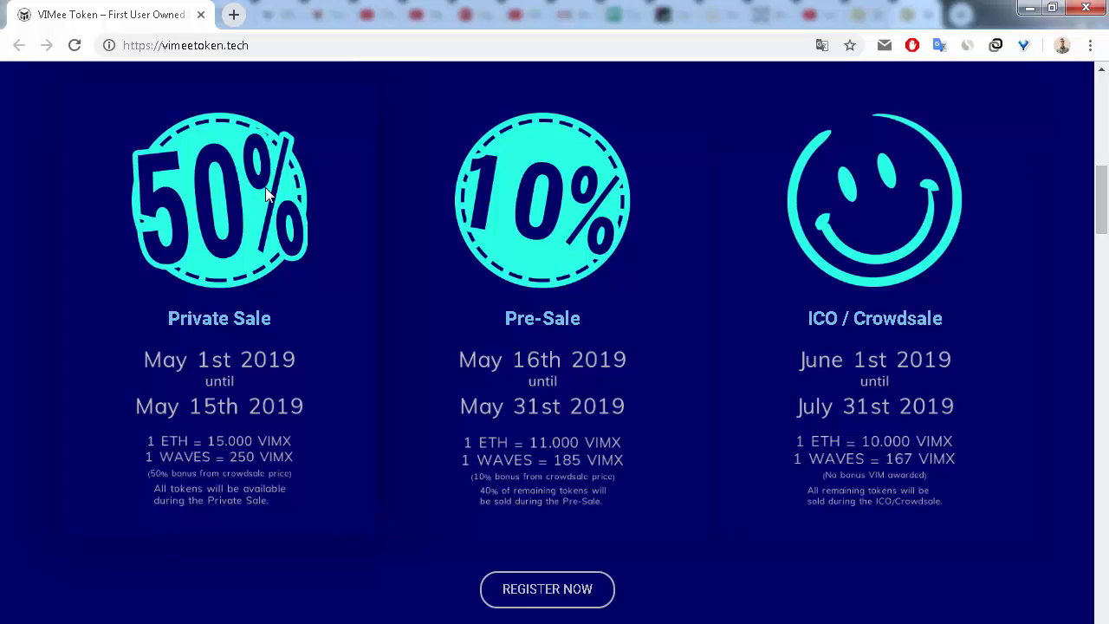
mouse_move(249, 236)
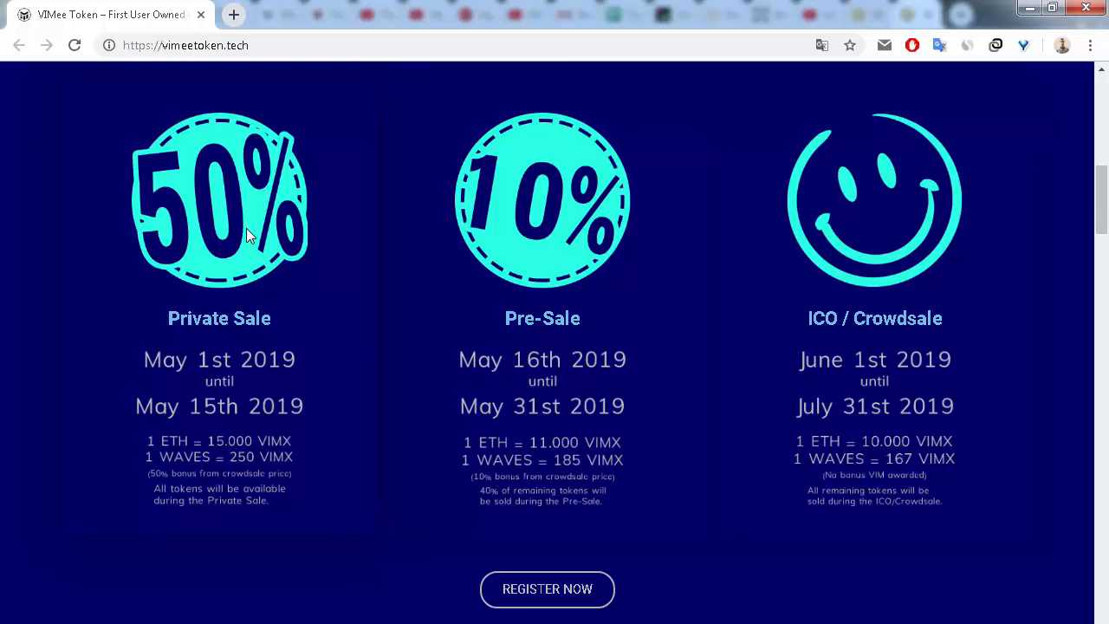
mouse_move(325, 572)
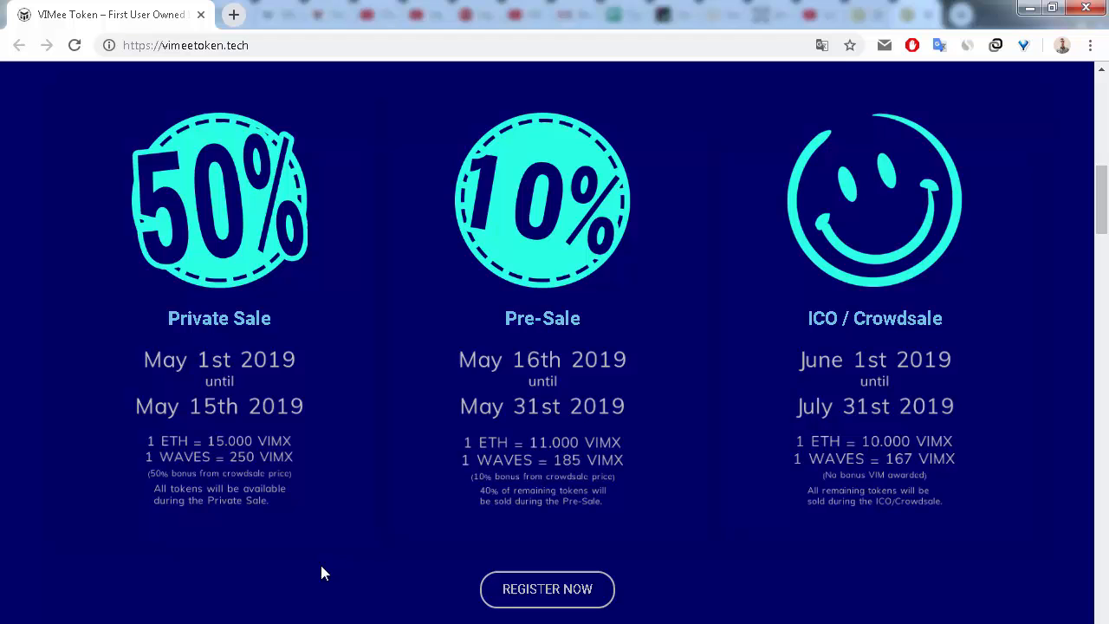
mouse_move(215, 234)
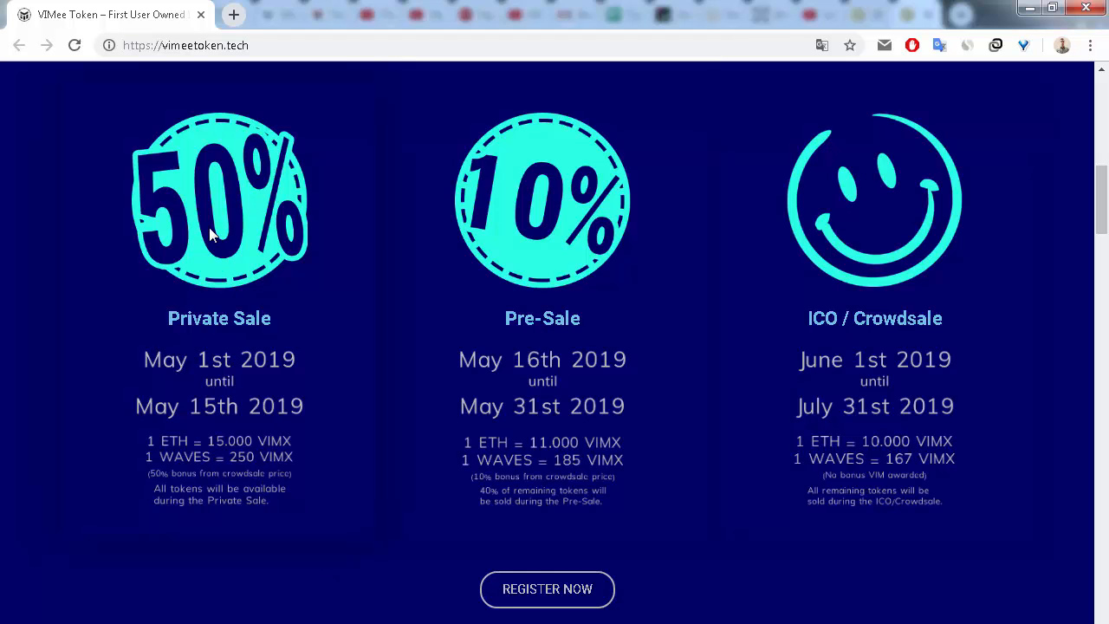
mouse_move(397, 589)
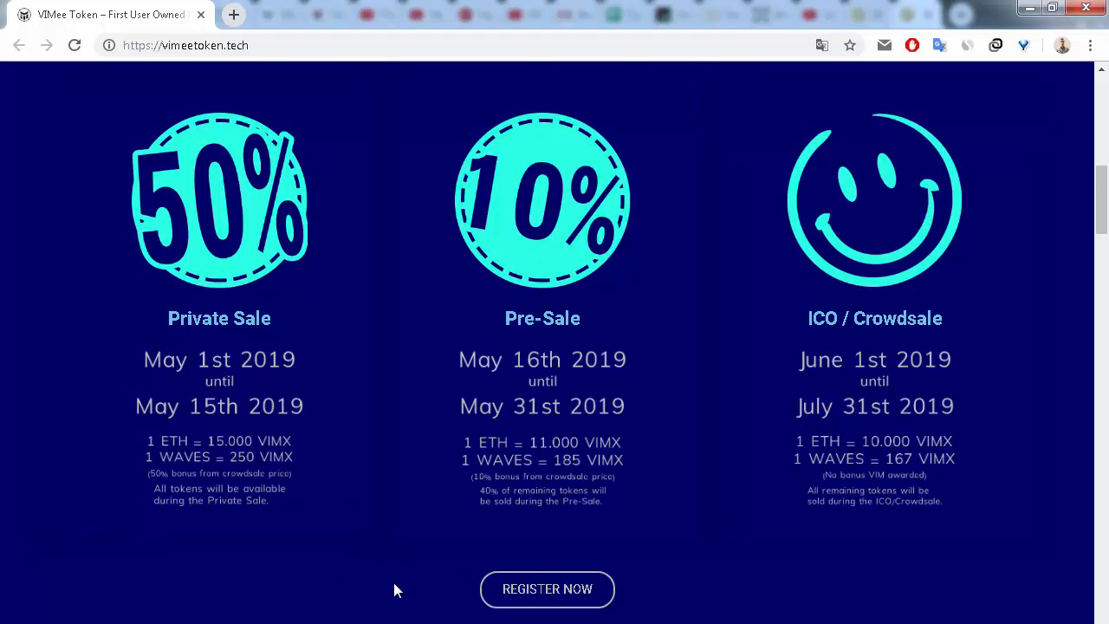
scroll("down", 3)
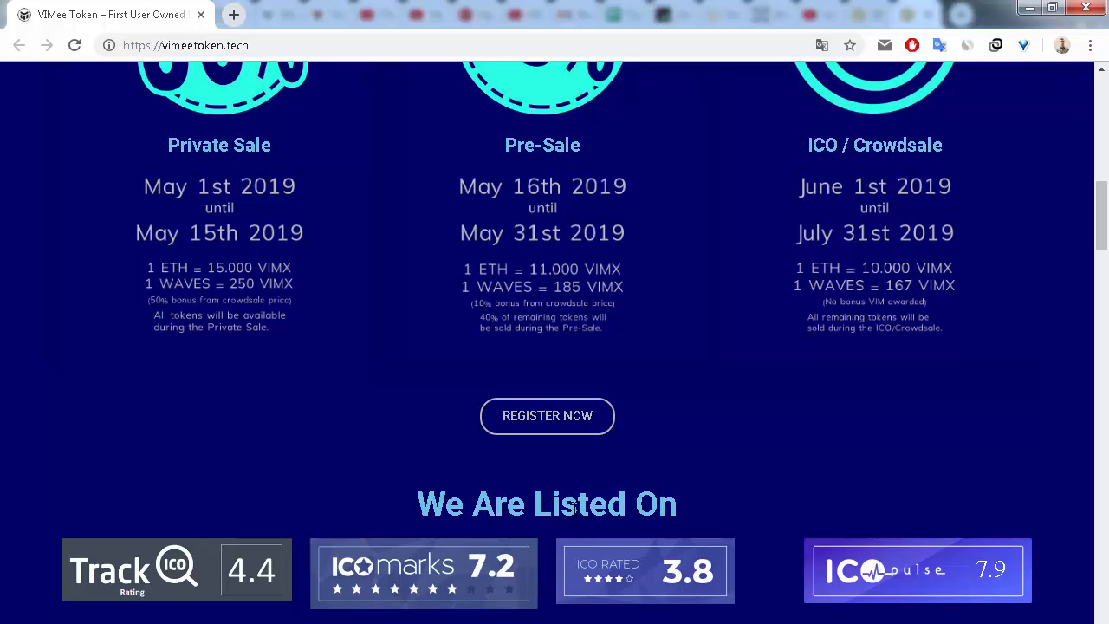
mouse_move(769, 503)
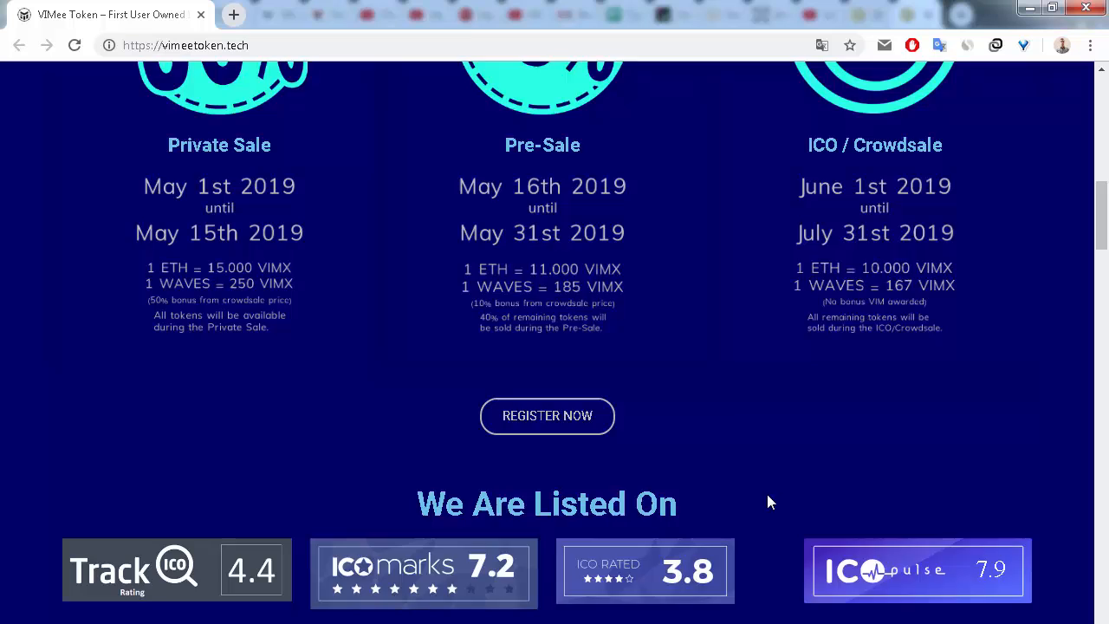
scroll("down", 3)
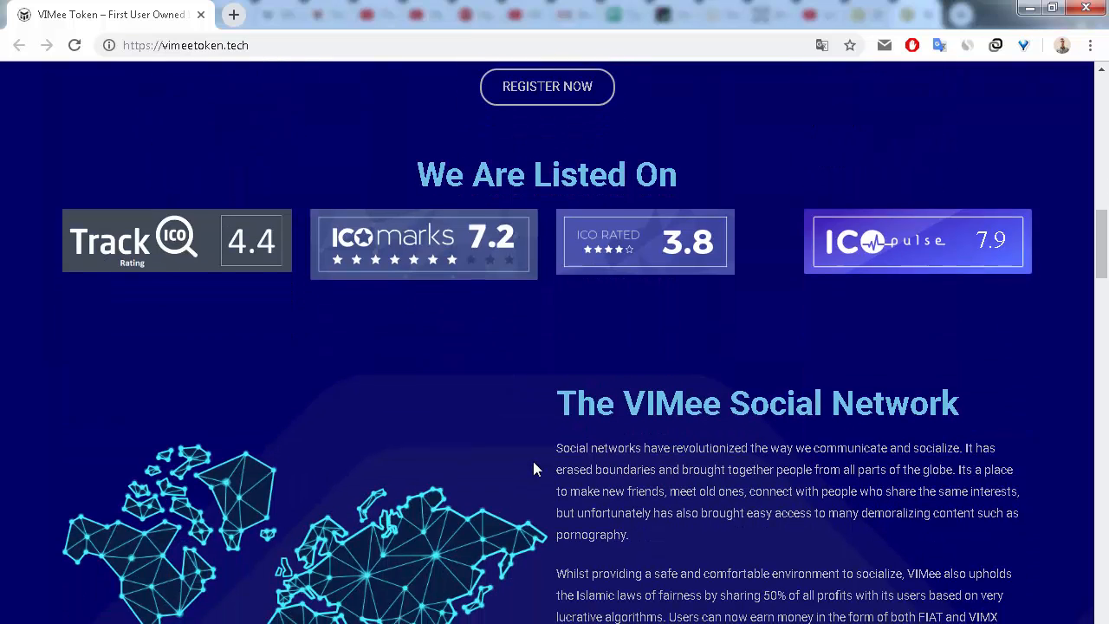
scroll("down", 3)
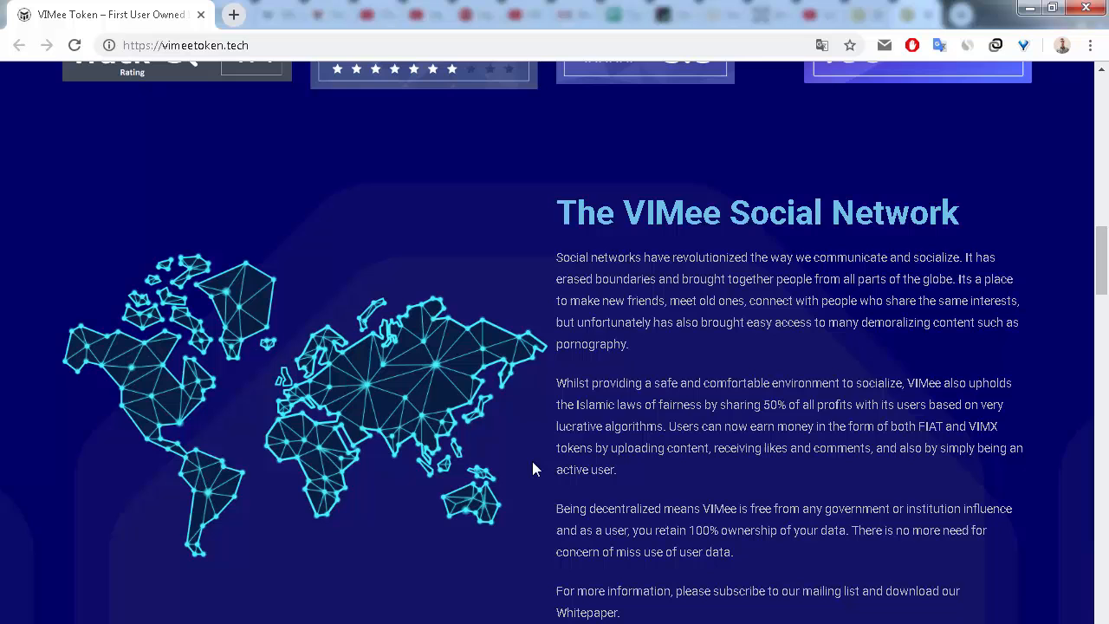
mouse_move(499, 506)
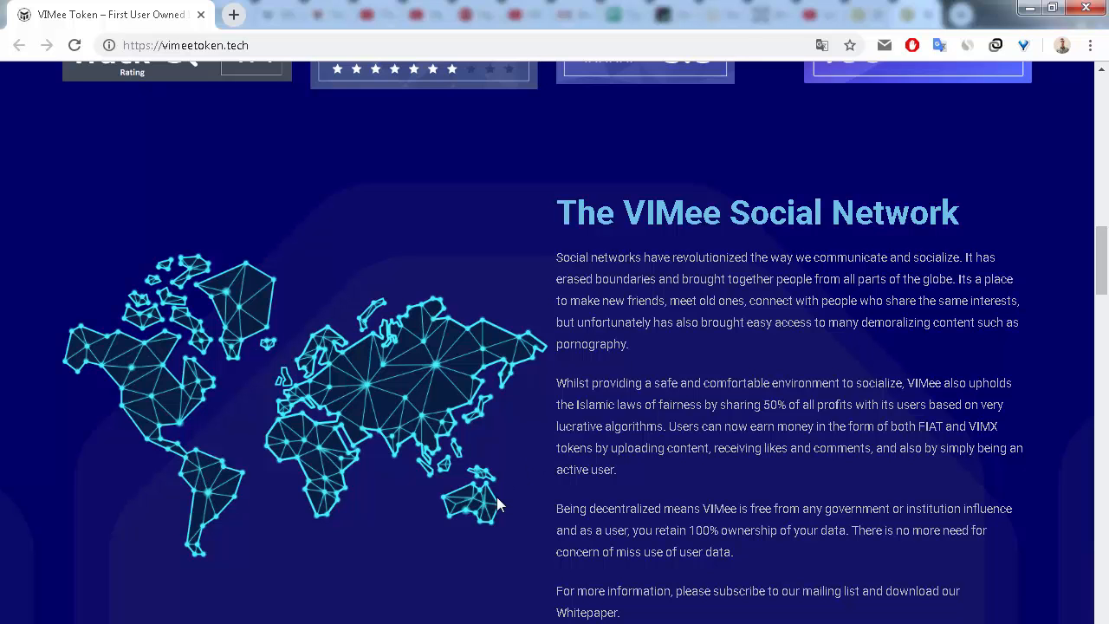
scroll("down", 3)
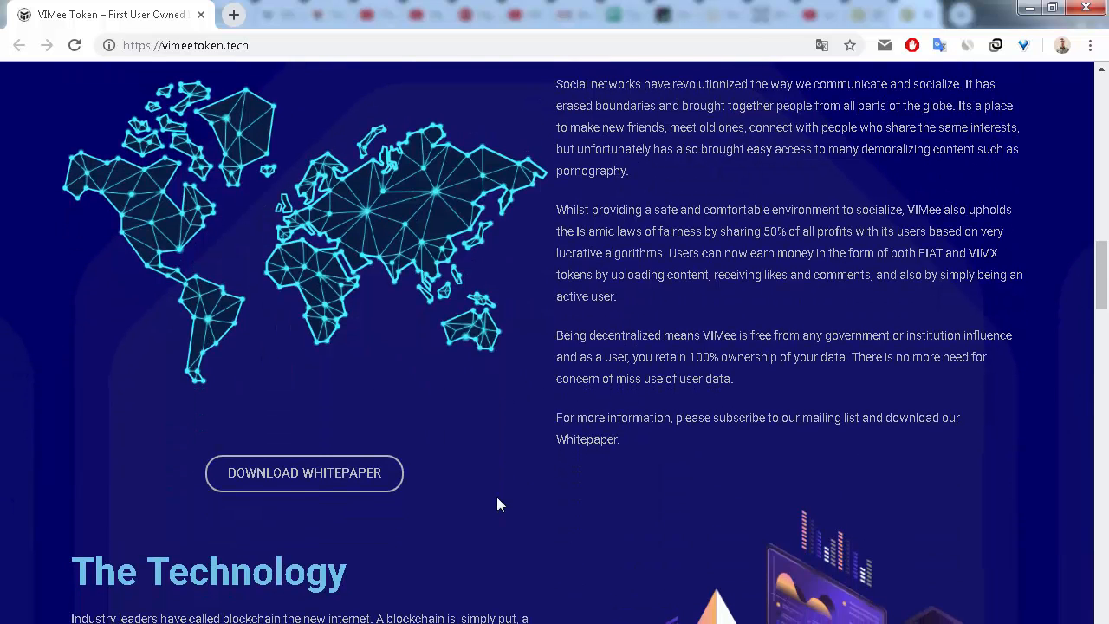
scroll("down", 3)
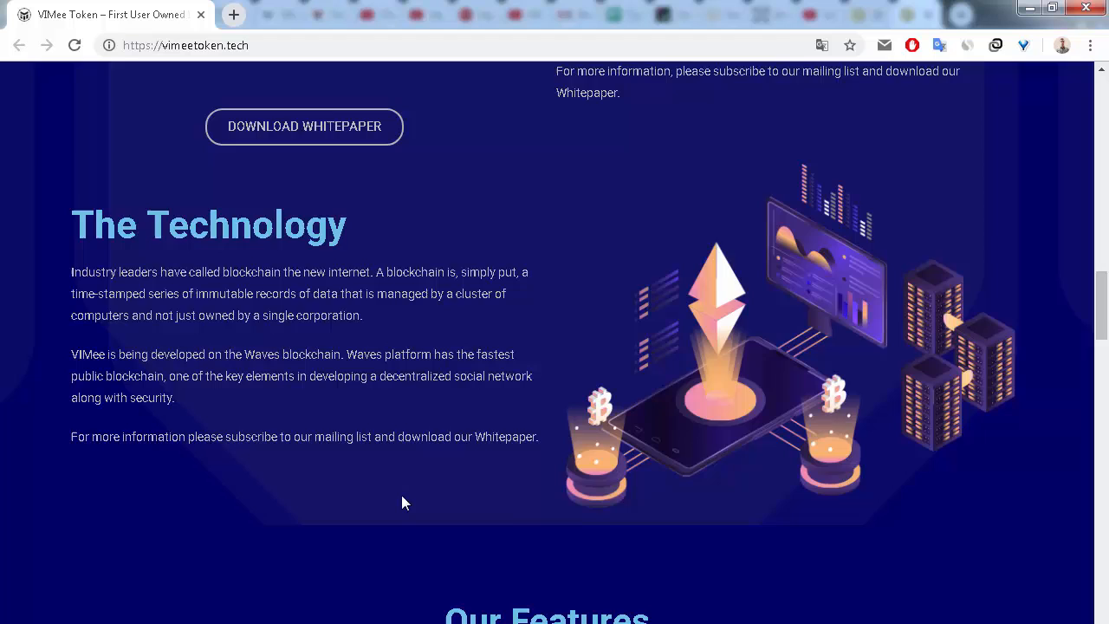
scroll("down", 3)
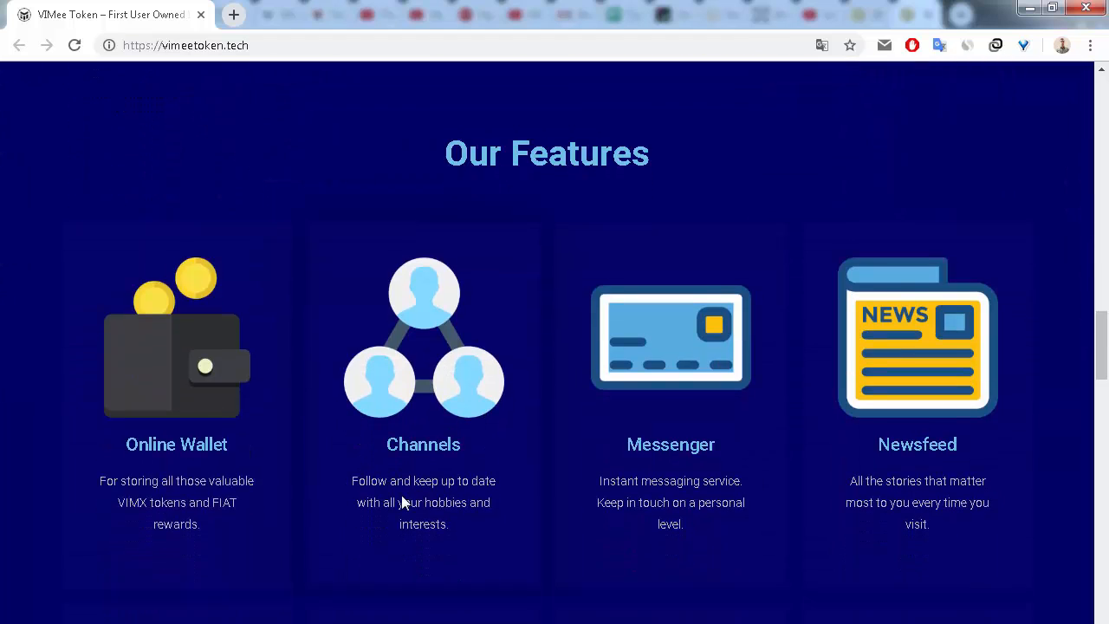
scroll("down", 3)
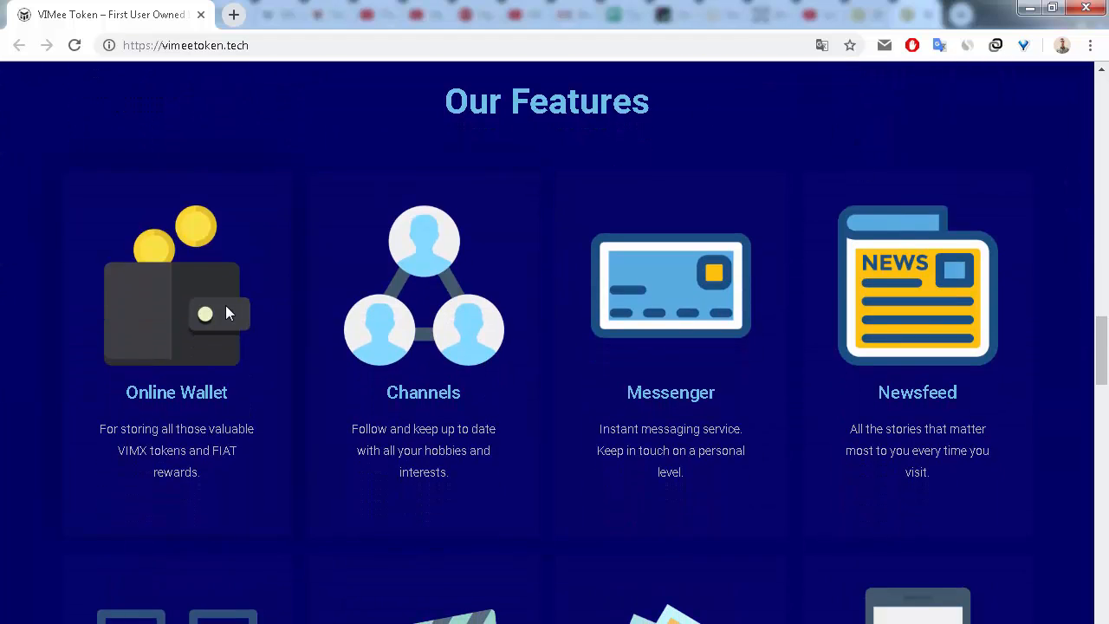
mouse_move(250, 472)
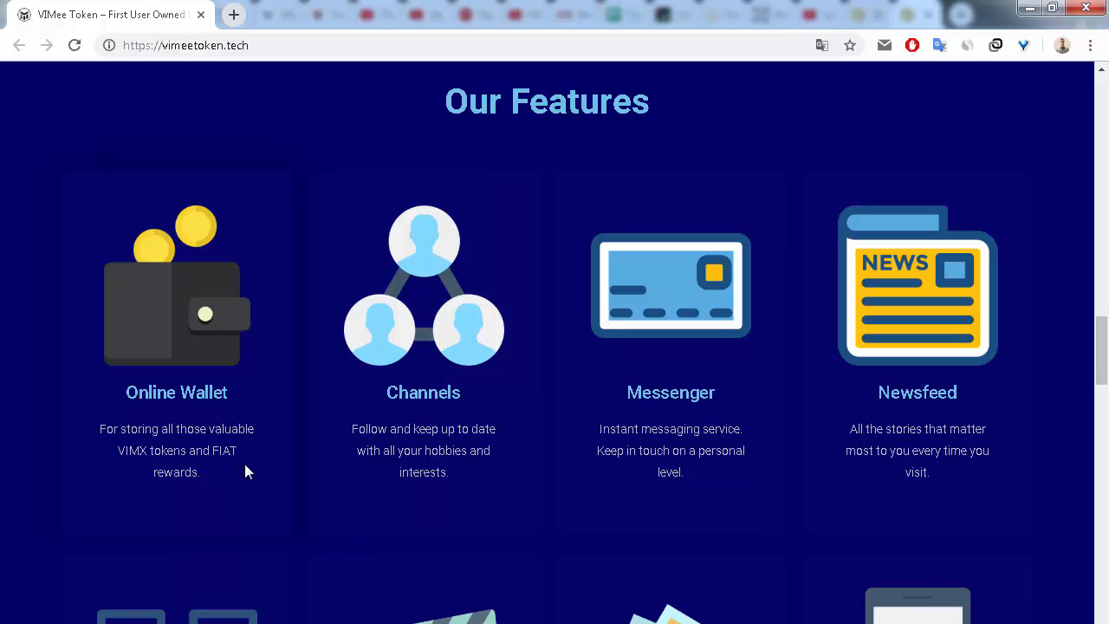
mouse_move(270, 527)
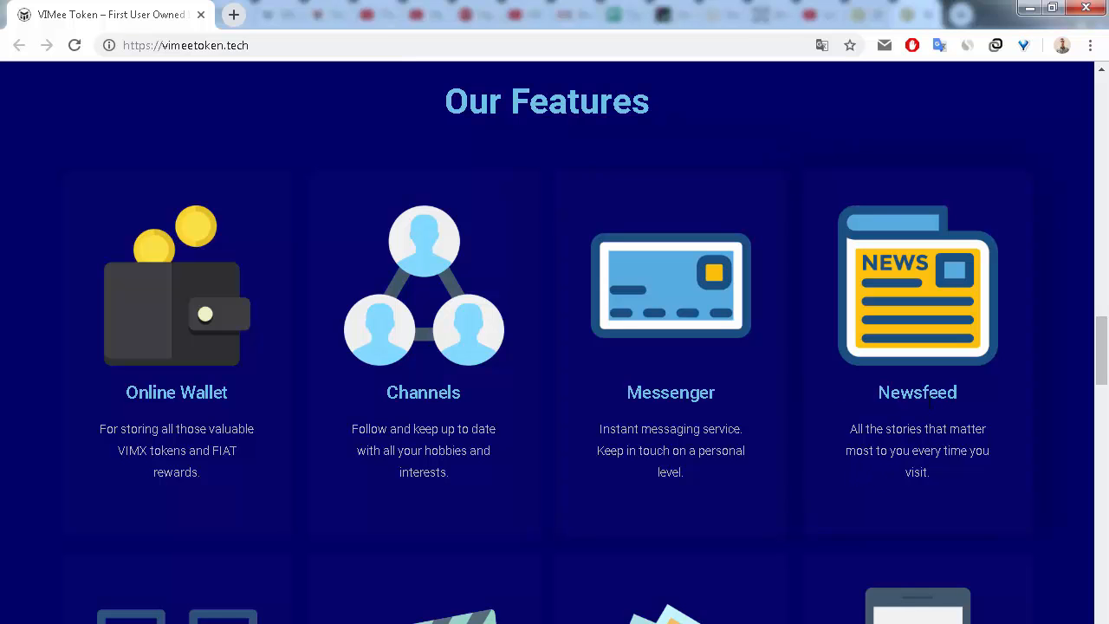
scroll("down", 3)
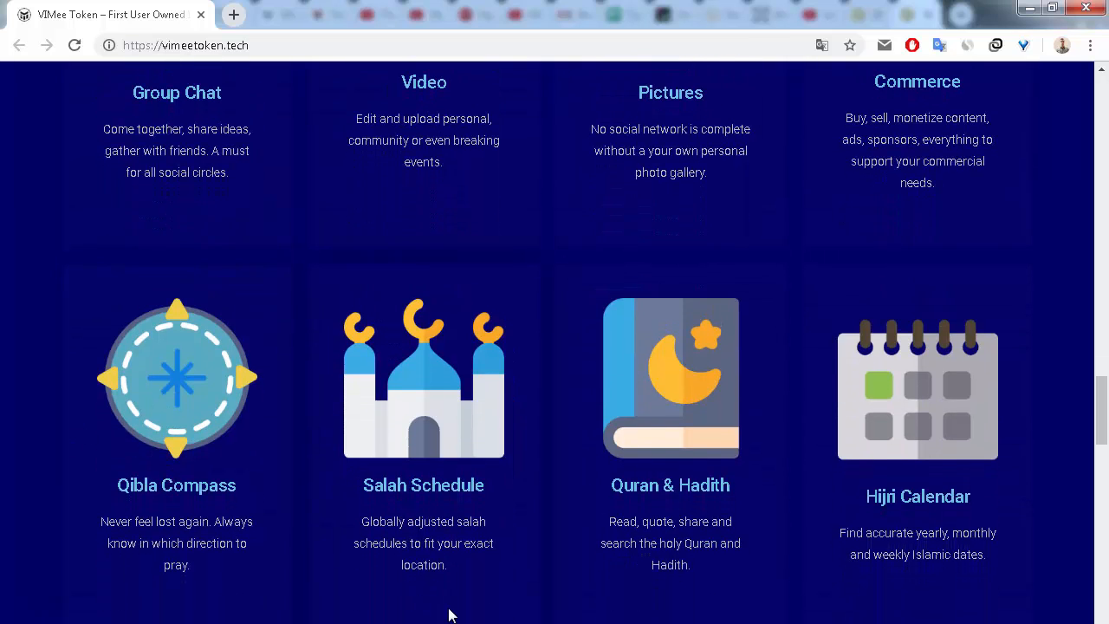
mouse_move(742, 499)
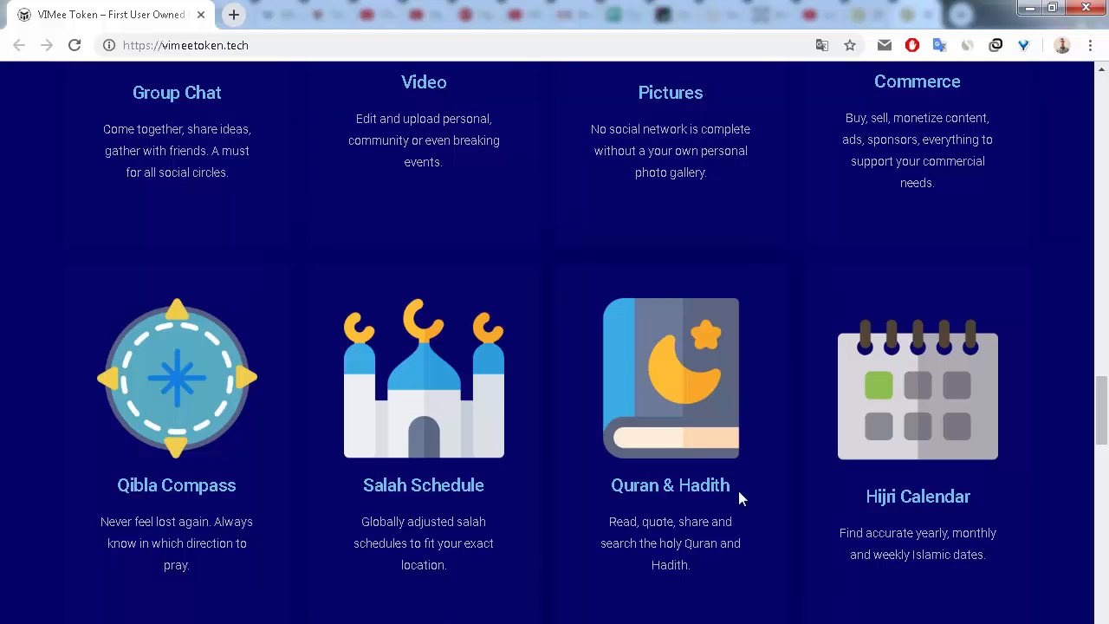
scroll("down", 3)
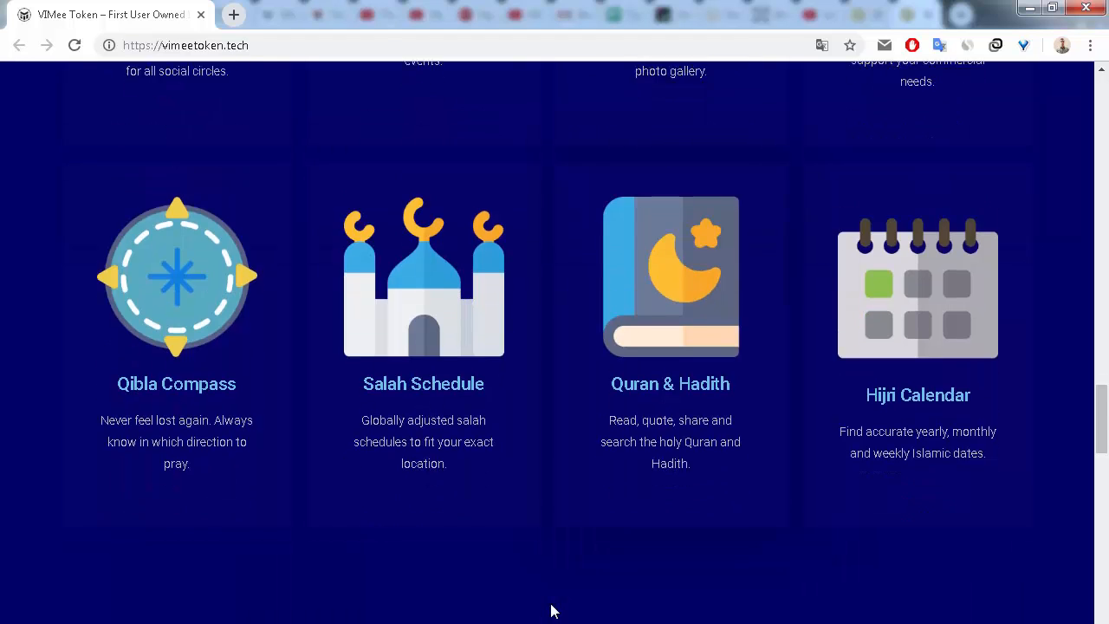
scroll("down", 3)
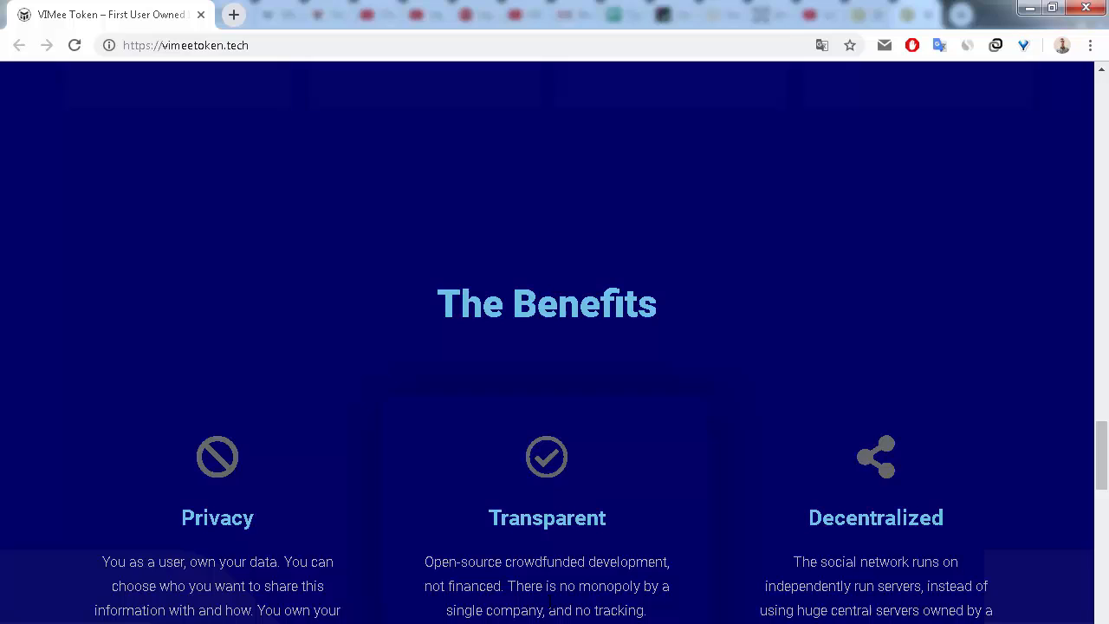
mouse_move(52, 344)
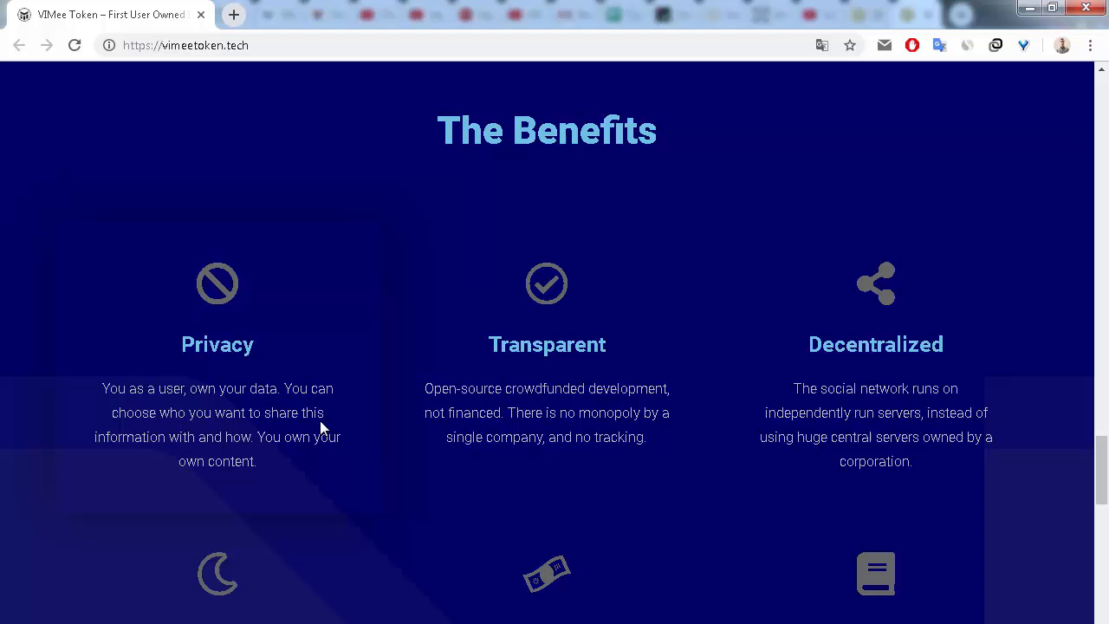
mouse_move(371, 437)
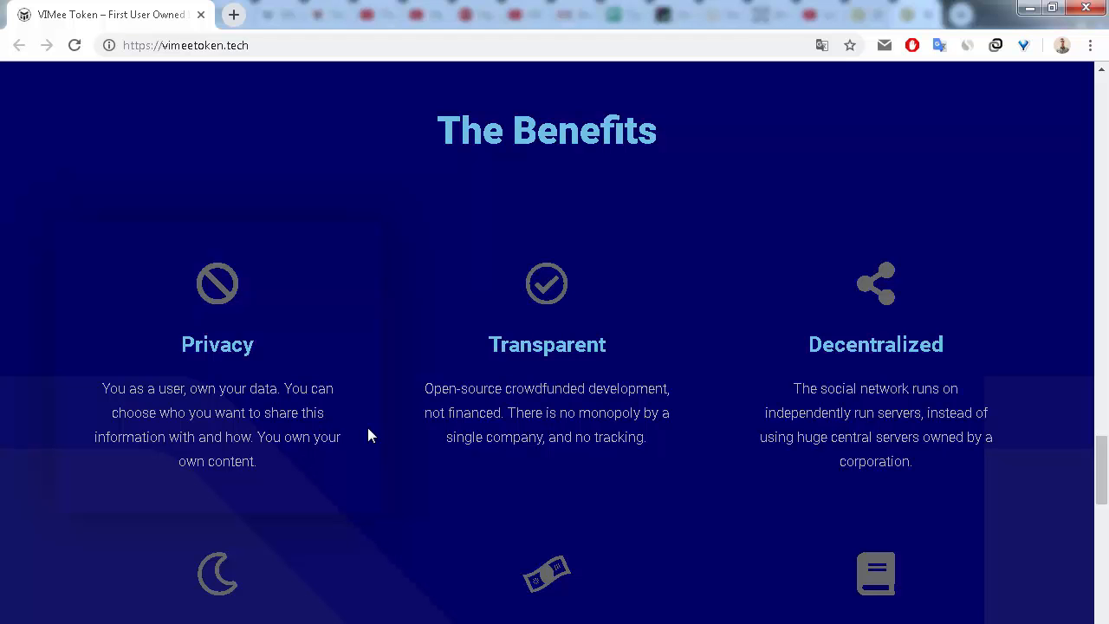
scroll("down", 3)
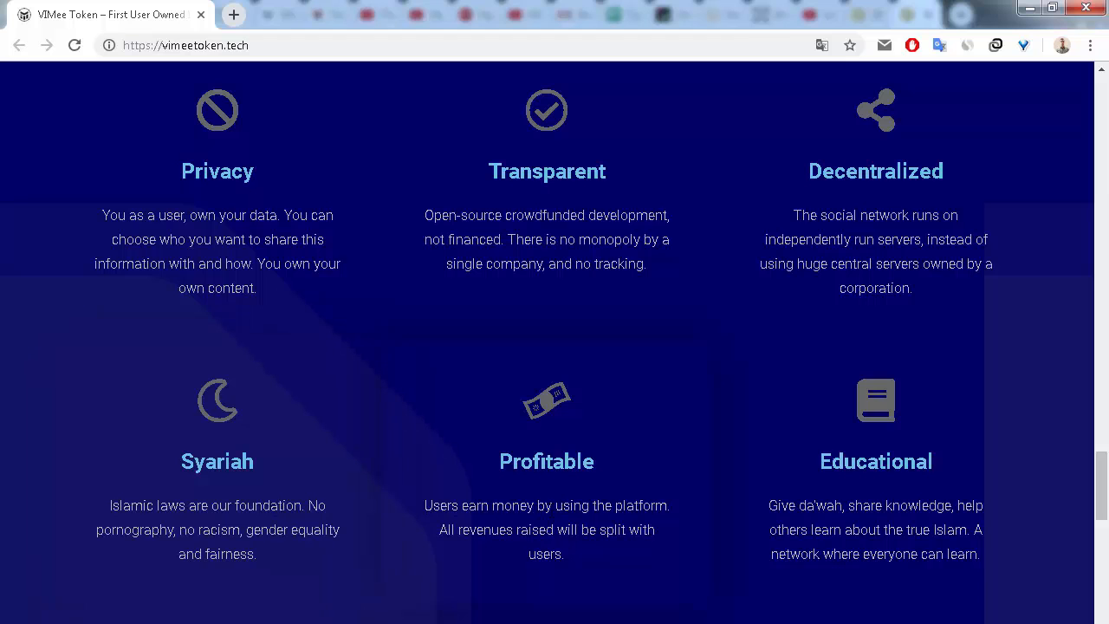
mouse_move(821, 461)
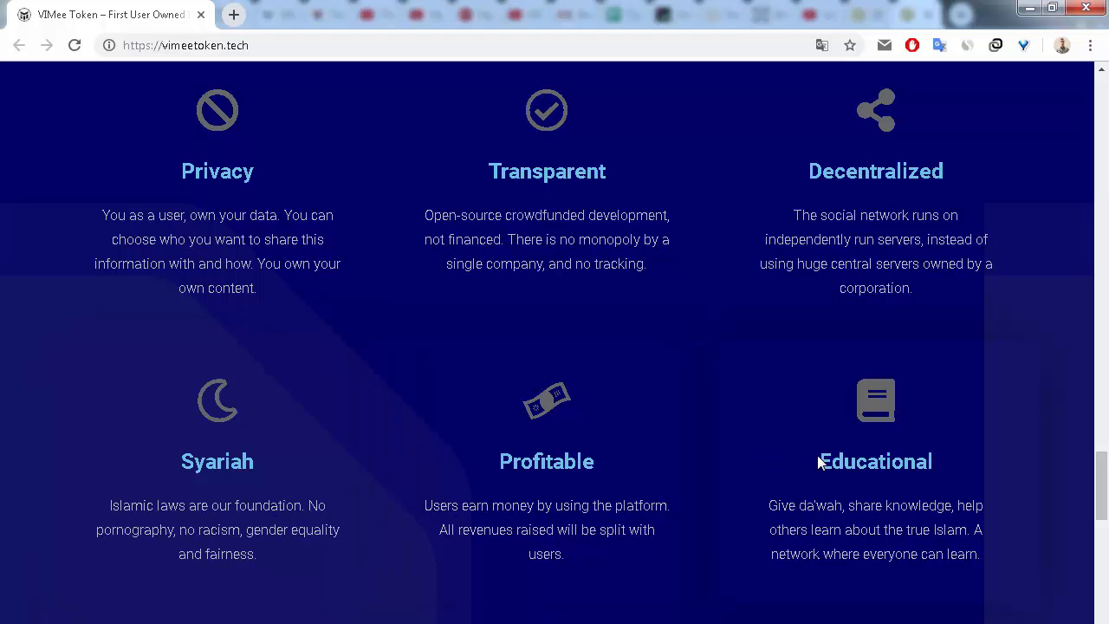
scroll("down", 3)
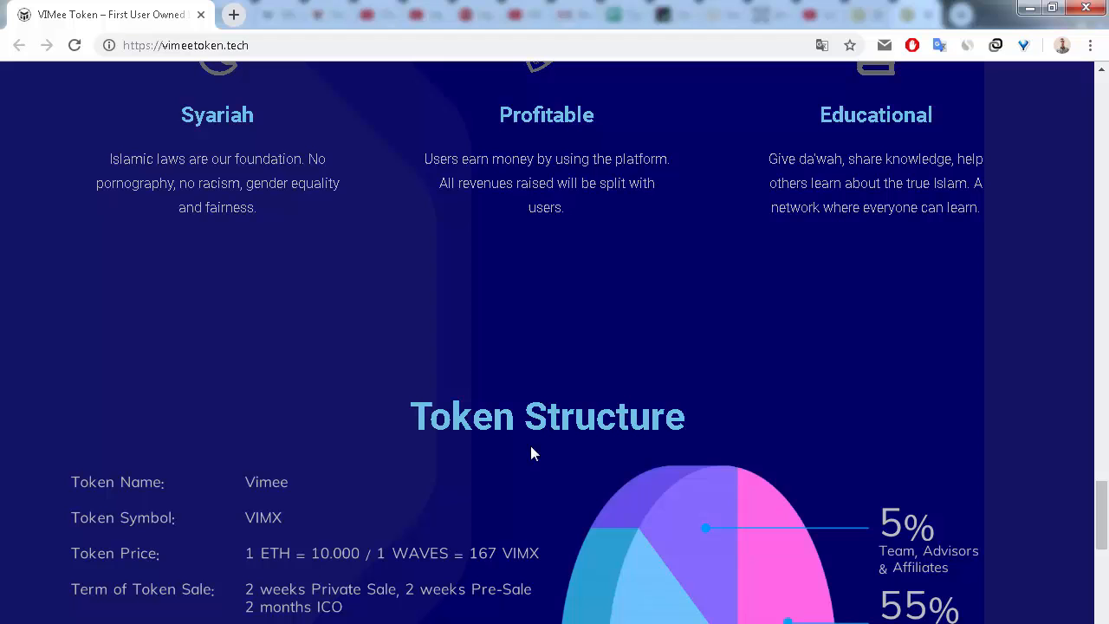
mouse_move(451, 614)
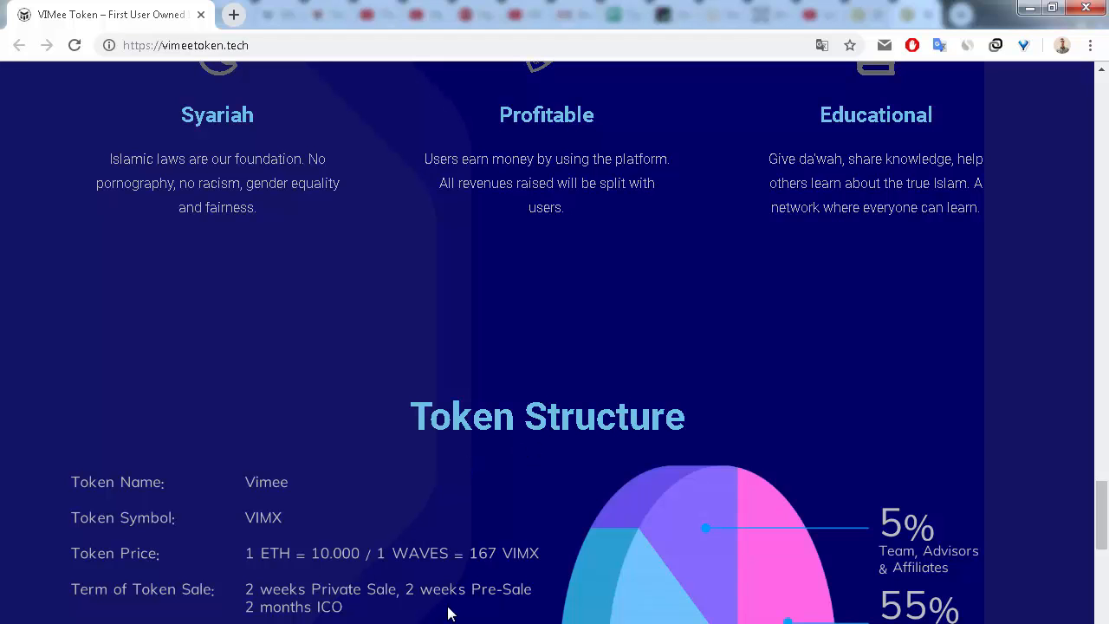
scroll("down", 3)
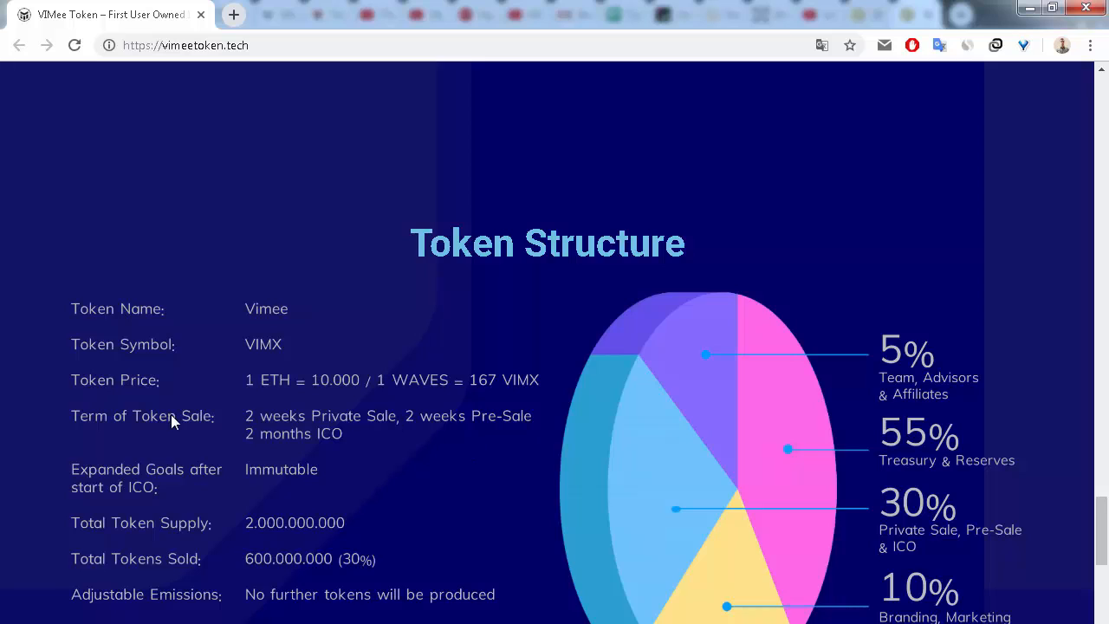
mouse_move(434, 478)
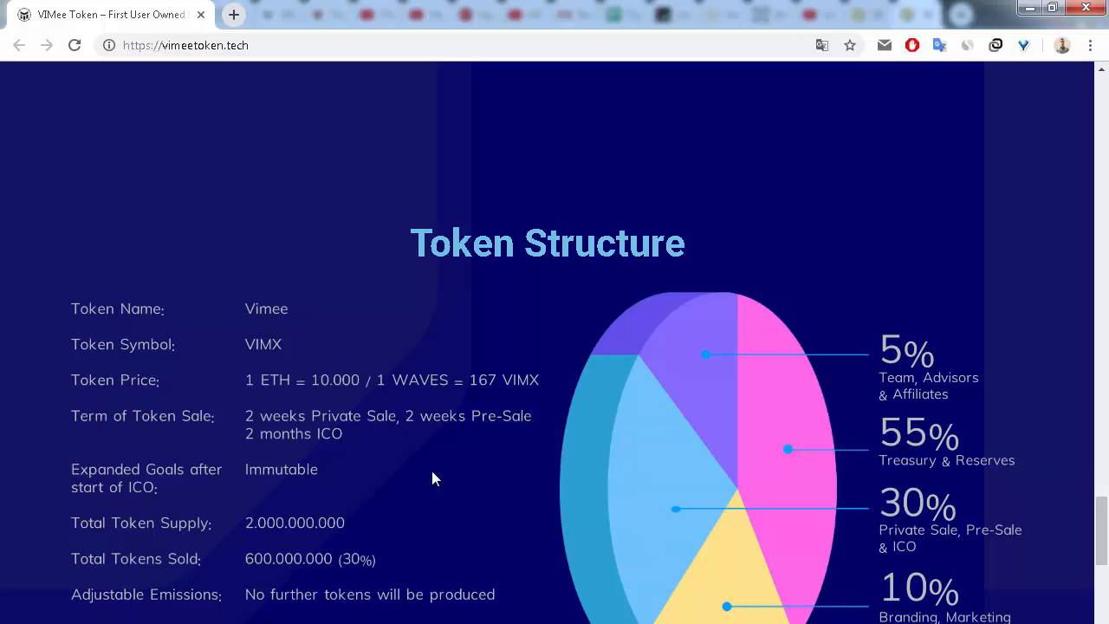
mouse_move(499, 454)
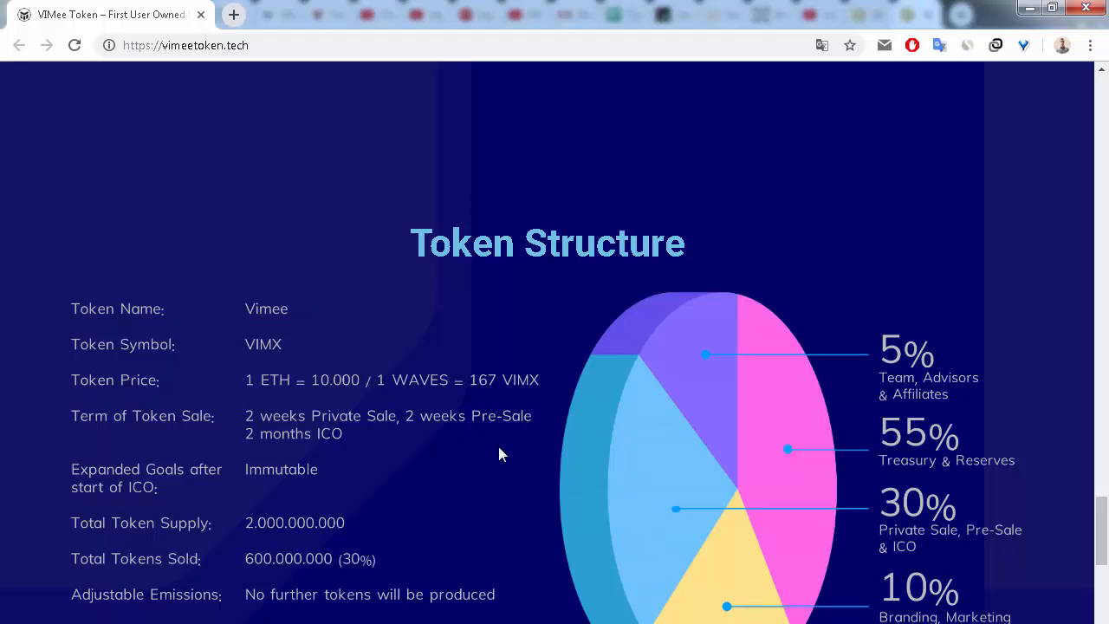
scroll("down", 3)
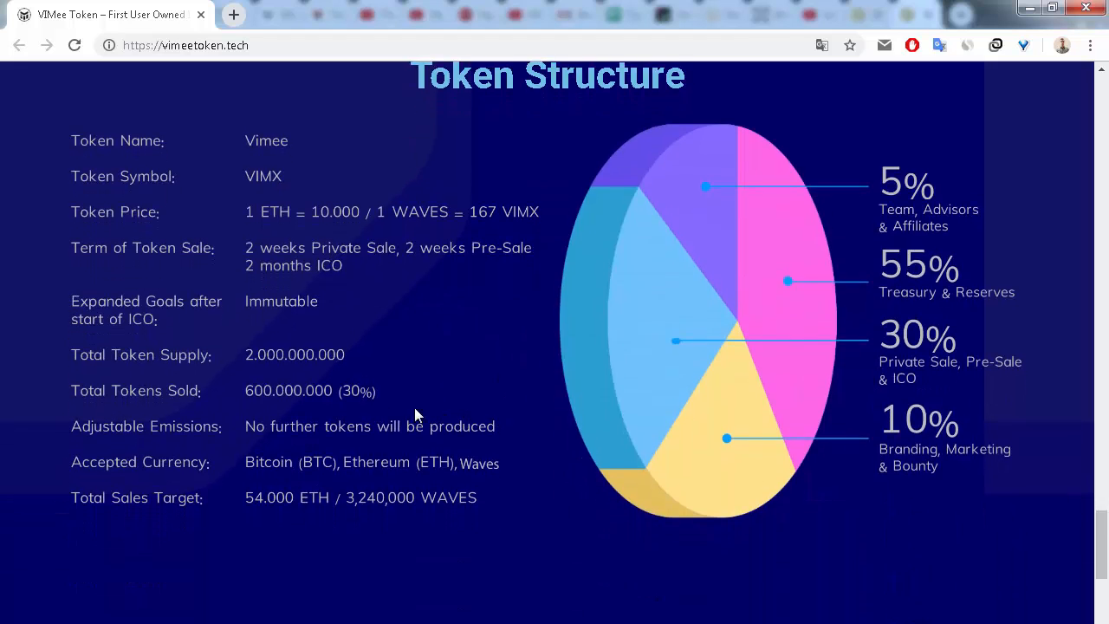
scroll("down", 3)
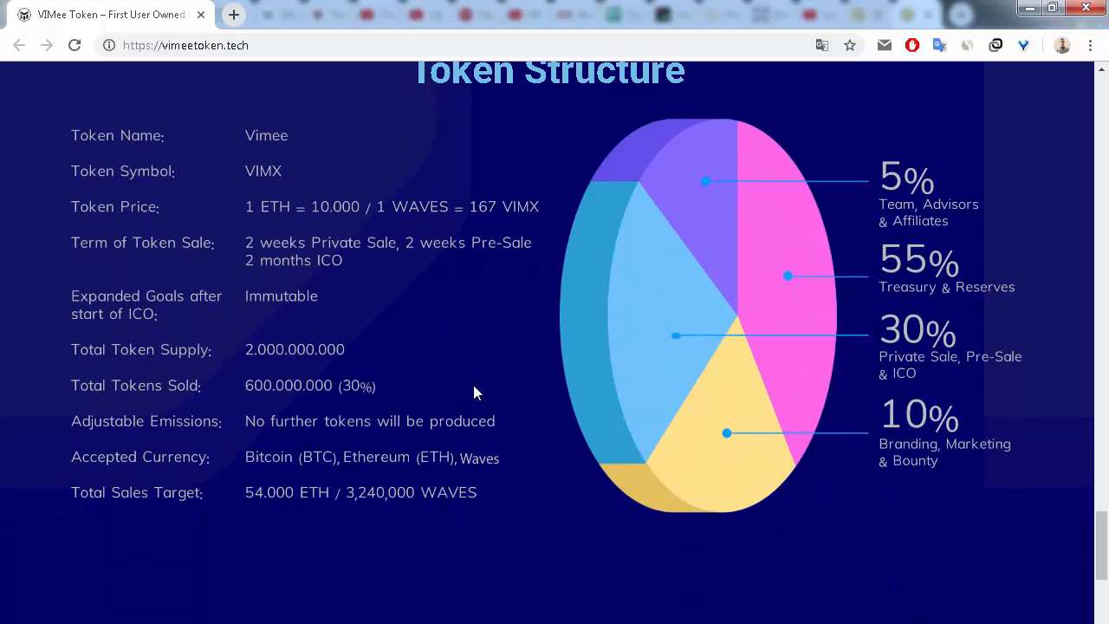
mouse_move(182, 402)
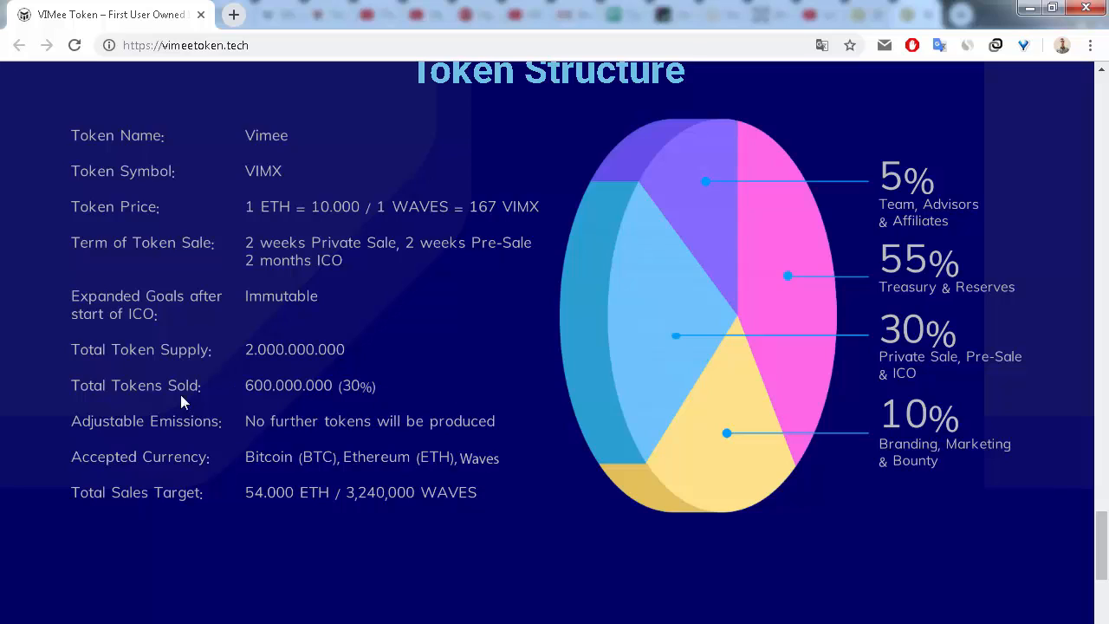
mouse_move(423, 468)
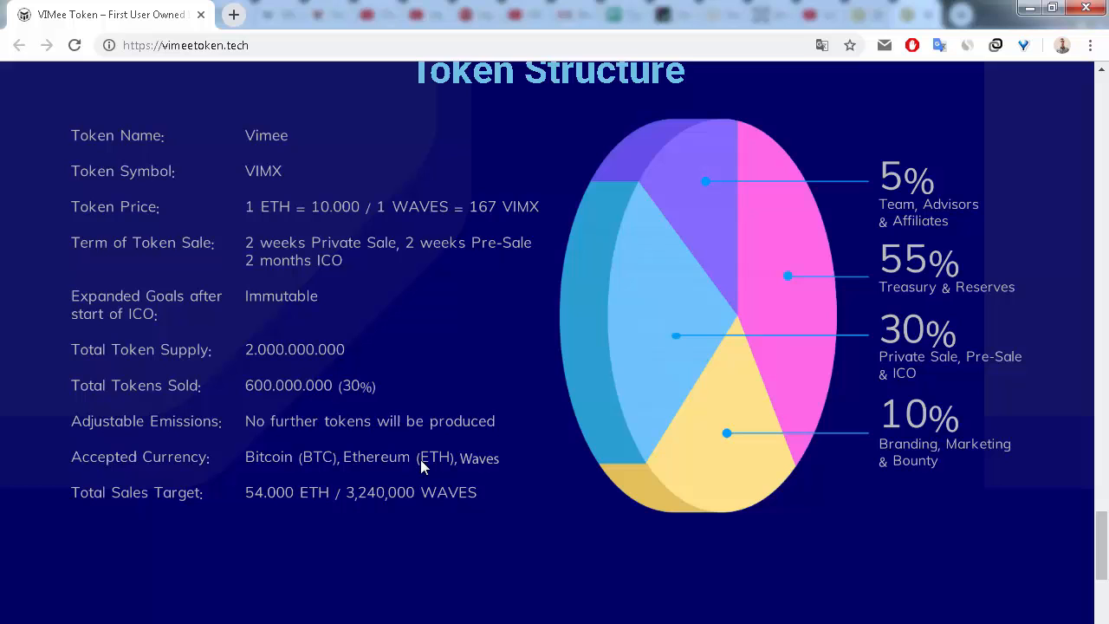
scroll("down", 3)
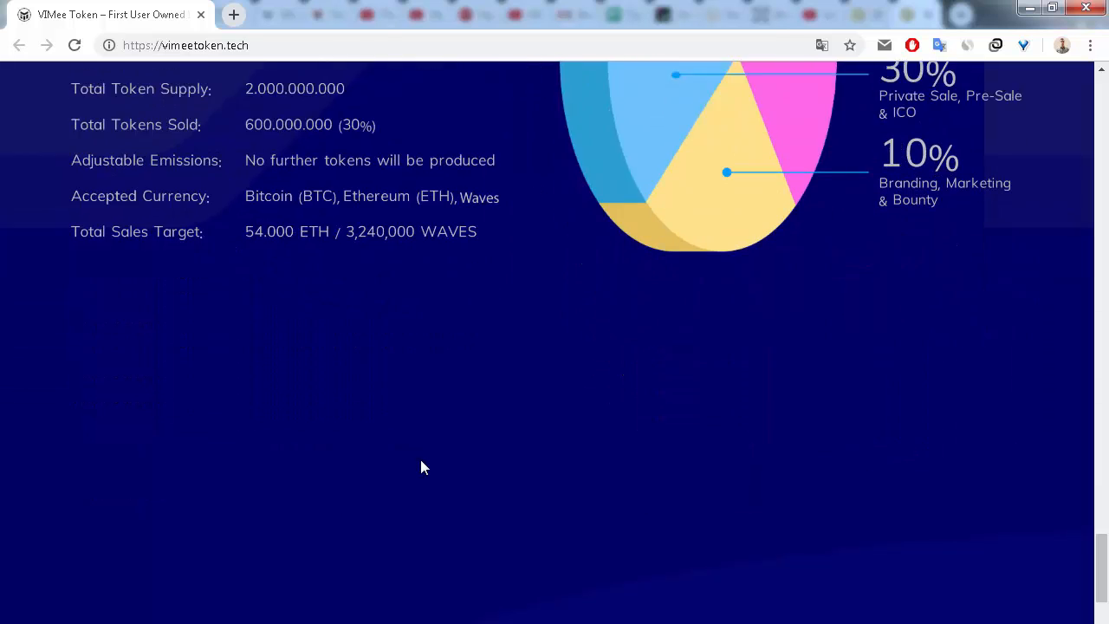
scroll("down", 3)
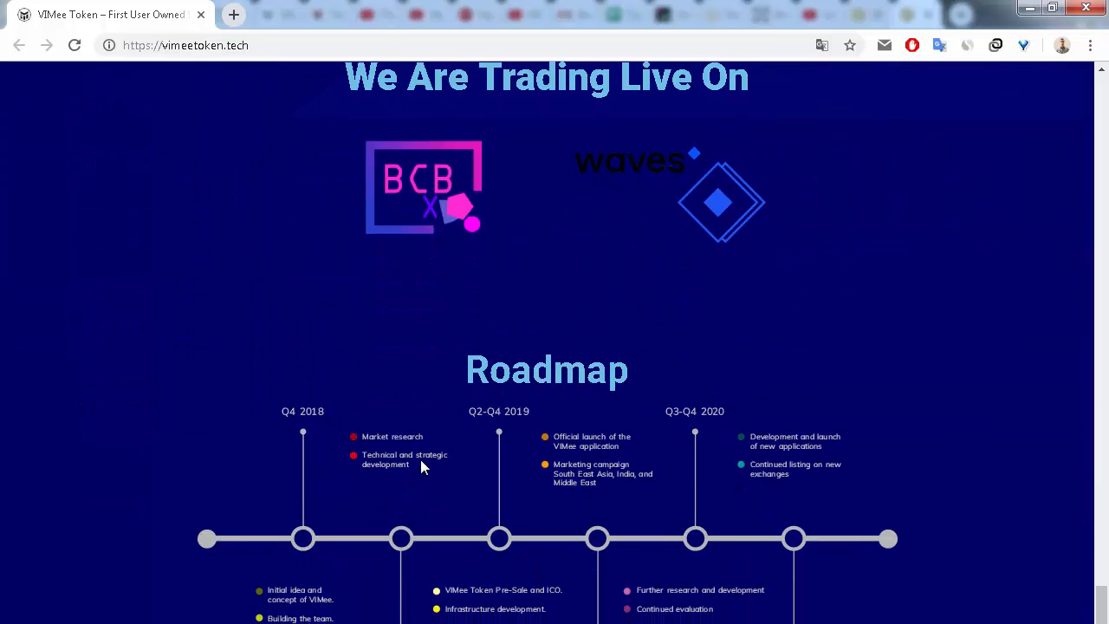
scroll("down", 3)
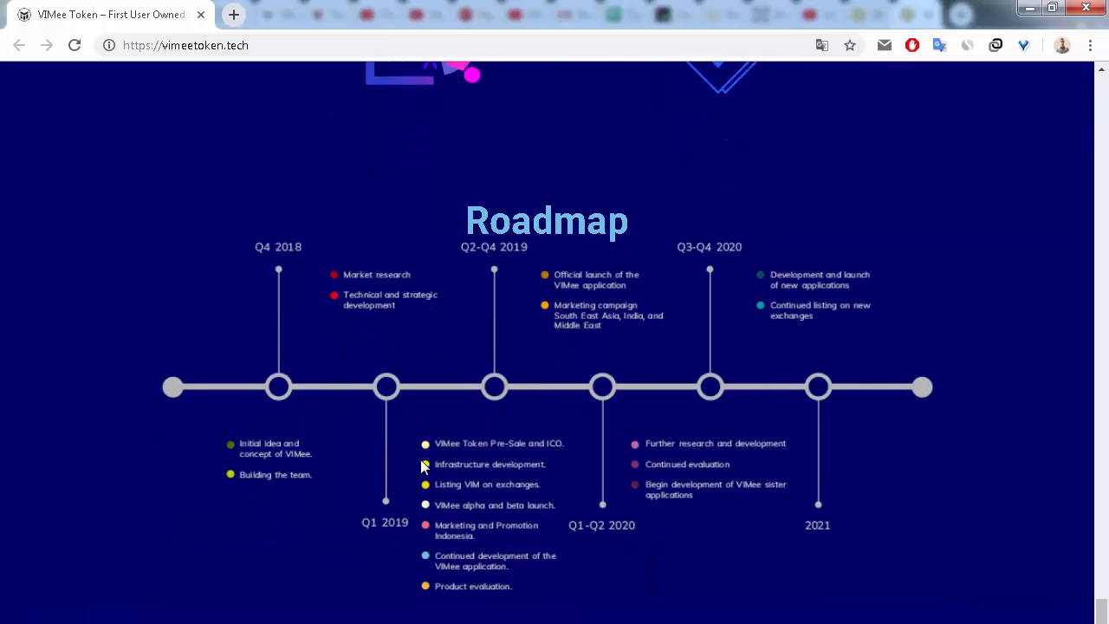
scroll("down", 3)
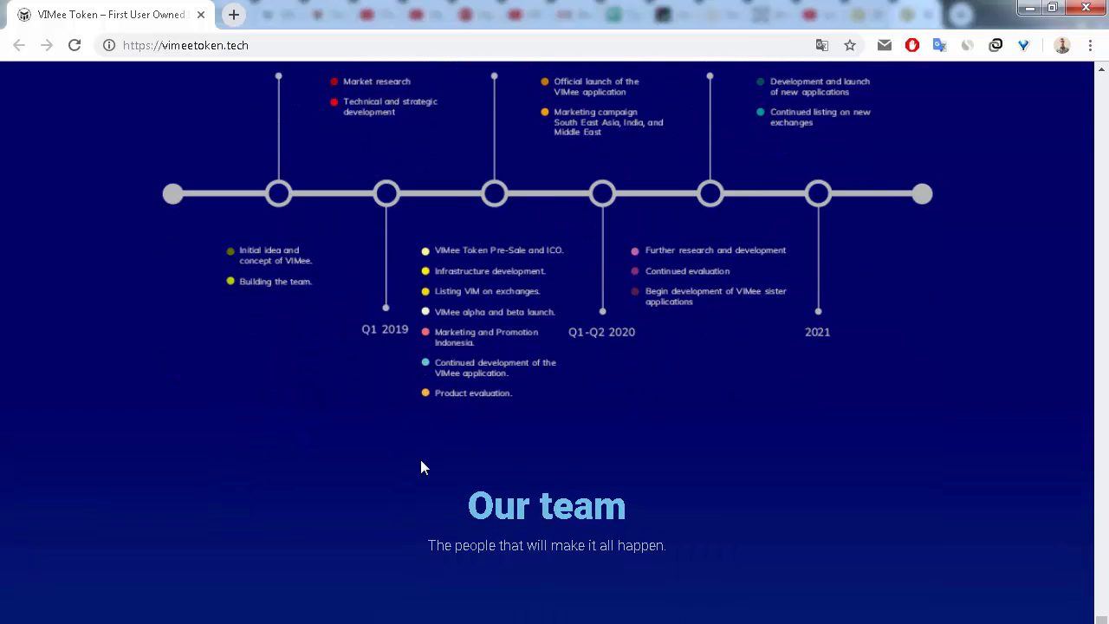
scroll("down", 3)
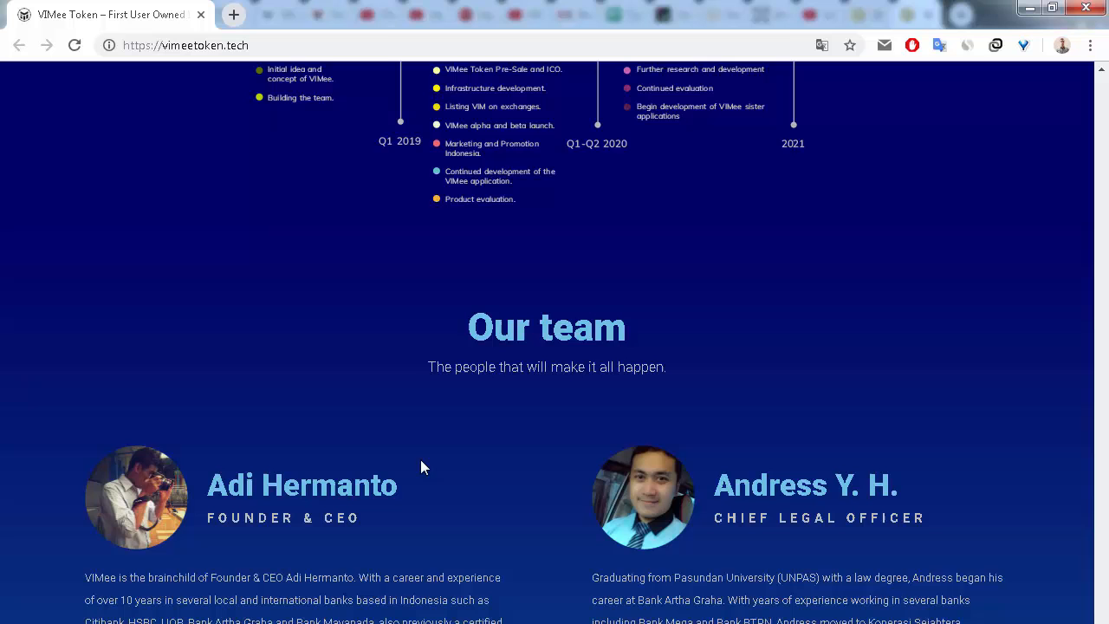
scroll("down", 3)
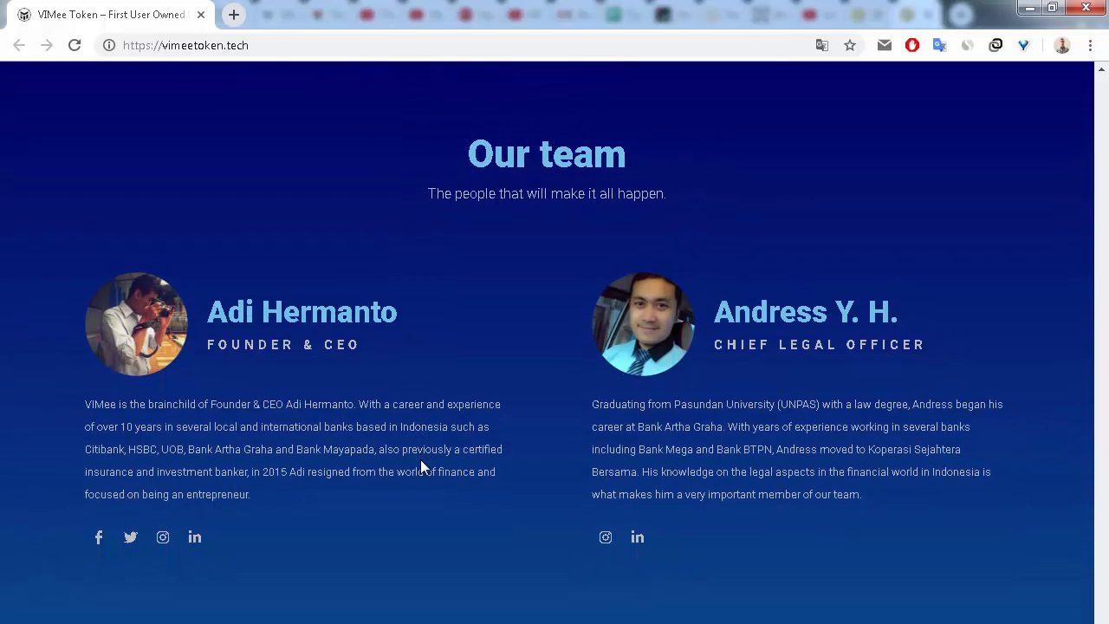
scroll("down", 3)
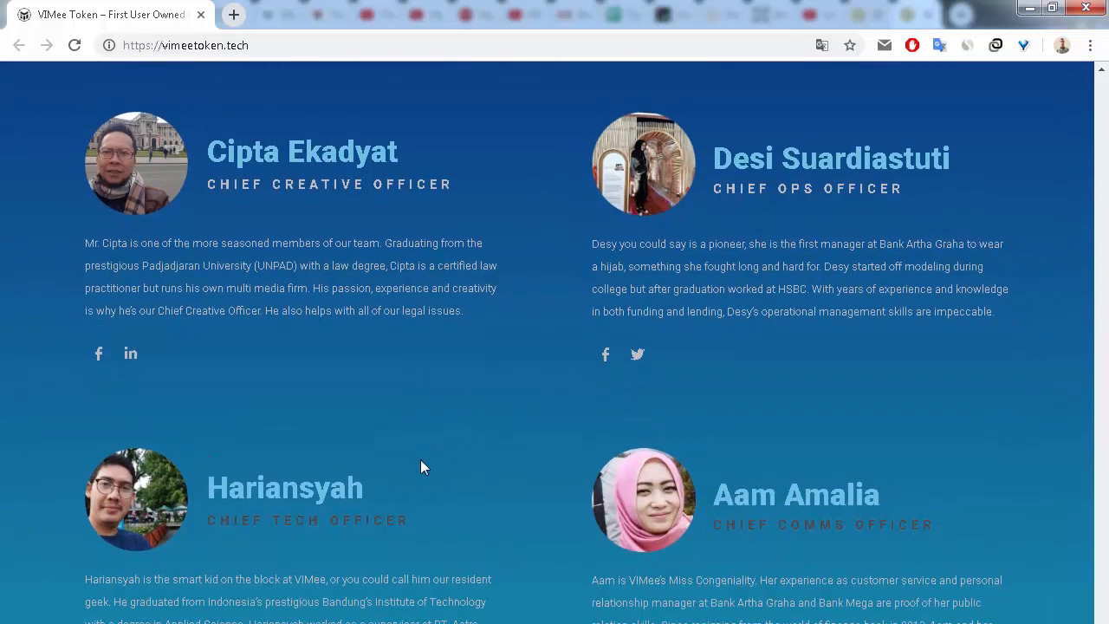
scroll("down", 3)
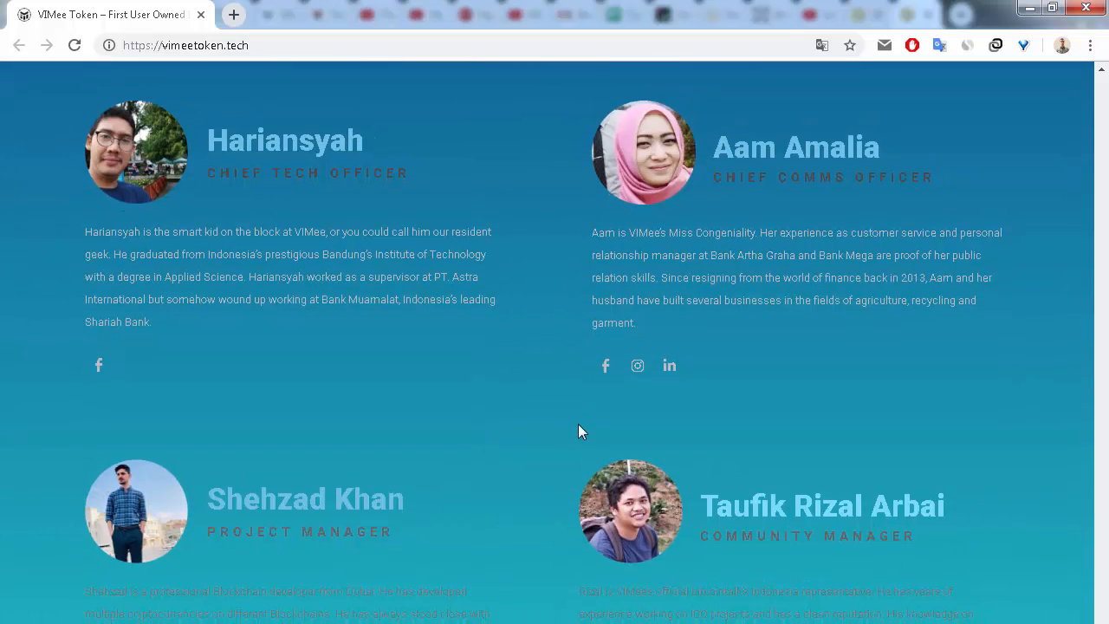
scroll("down", 3)
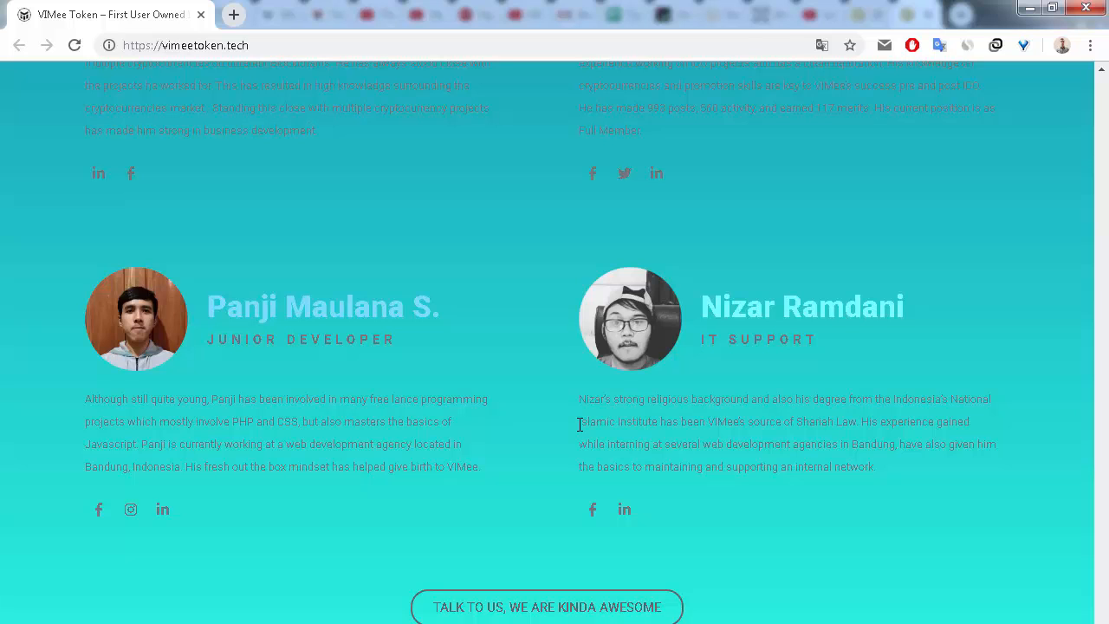
scroll("up", 3)
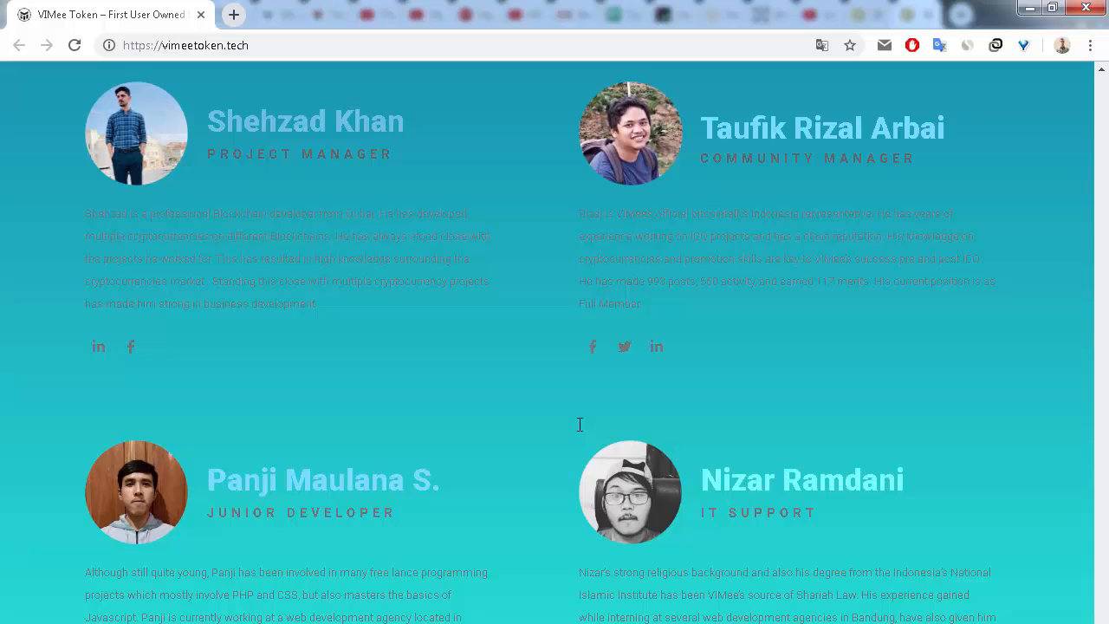